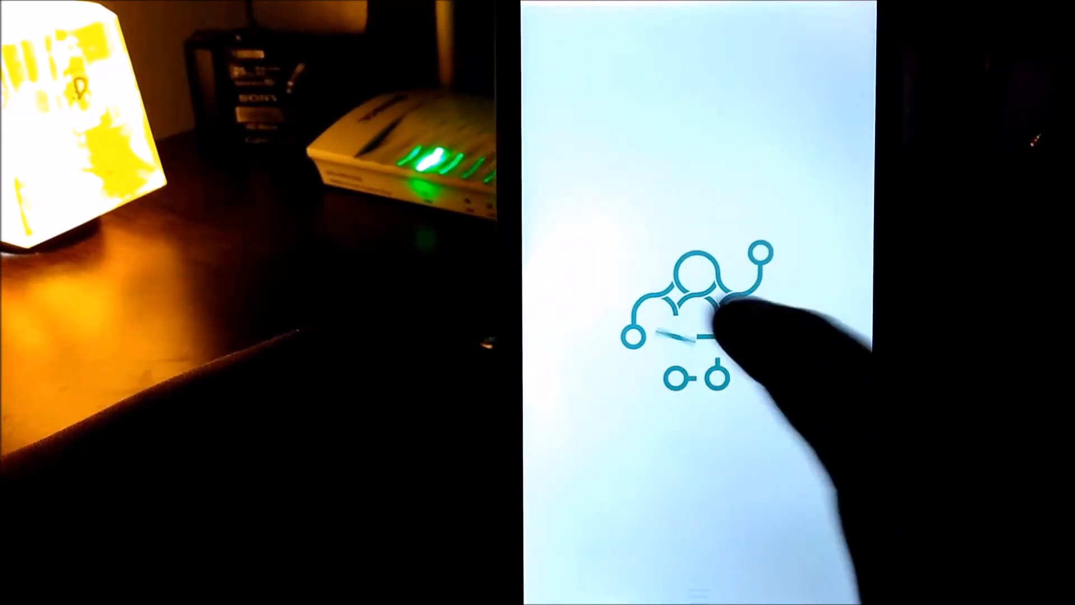
Bring up the power menu on the home screen once the boot animation finishes.
left_click(713, 323)
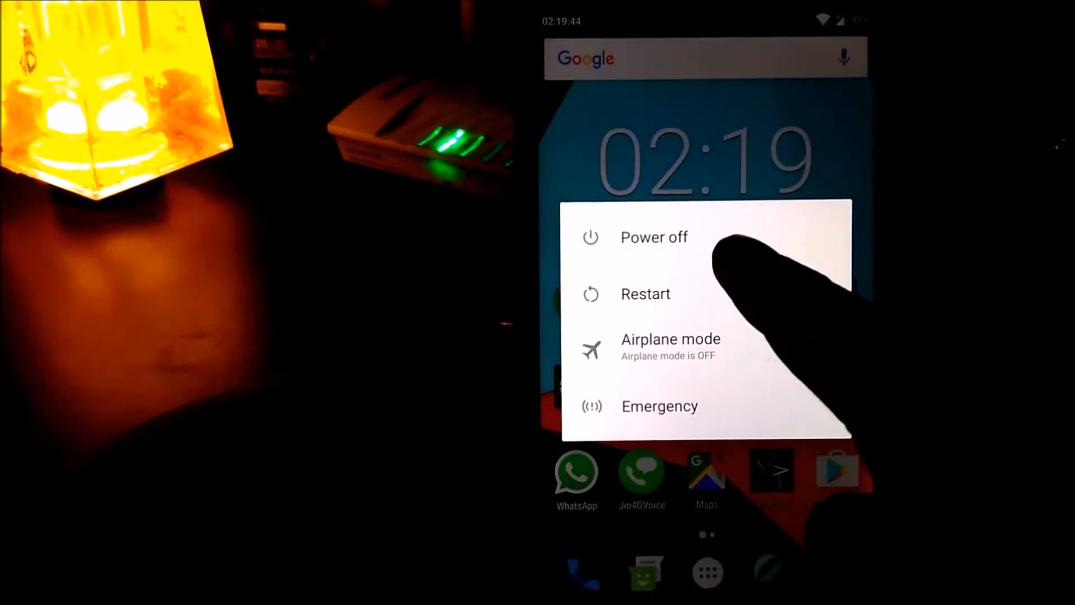
Restart the phone into TWRP recovery from the power menu.
left_click(653, 236)
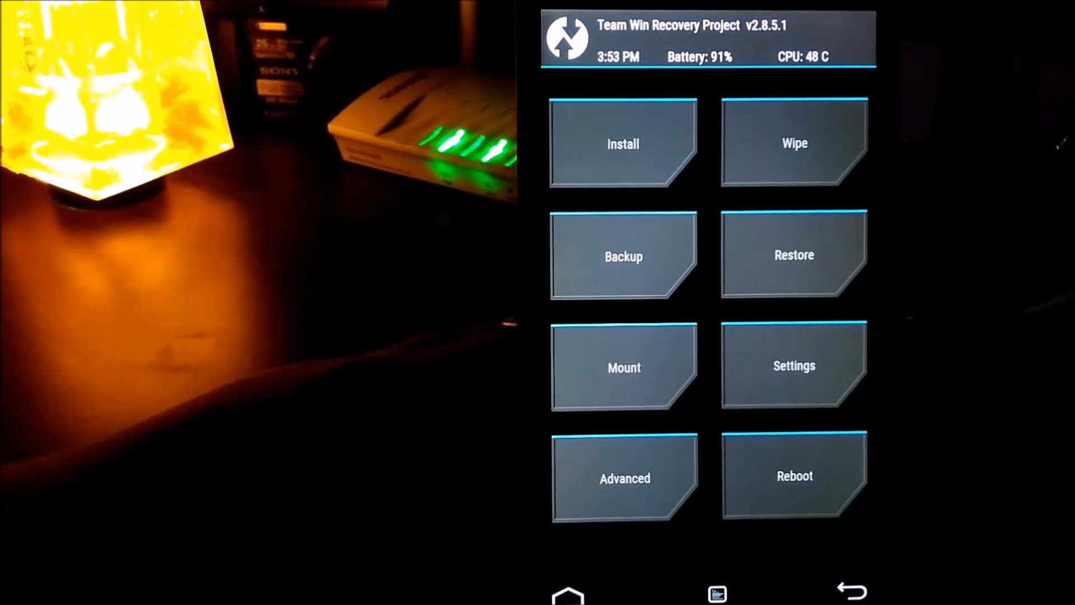
Select Busybox-1.26.2-YDS-ARM.zip from /sdcard/Viper for flashing.
left_click(622, 144)
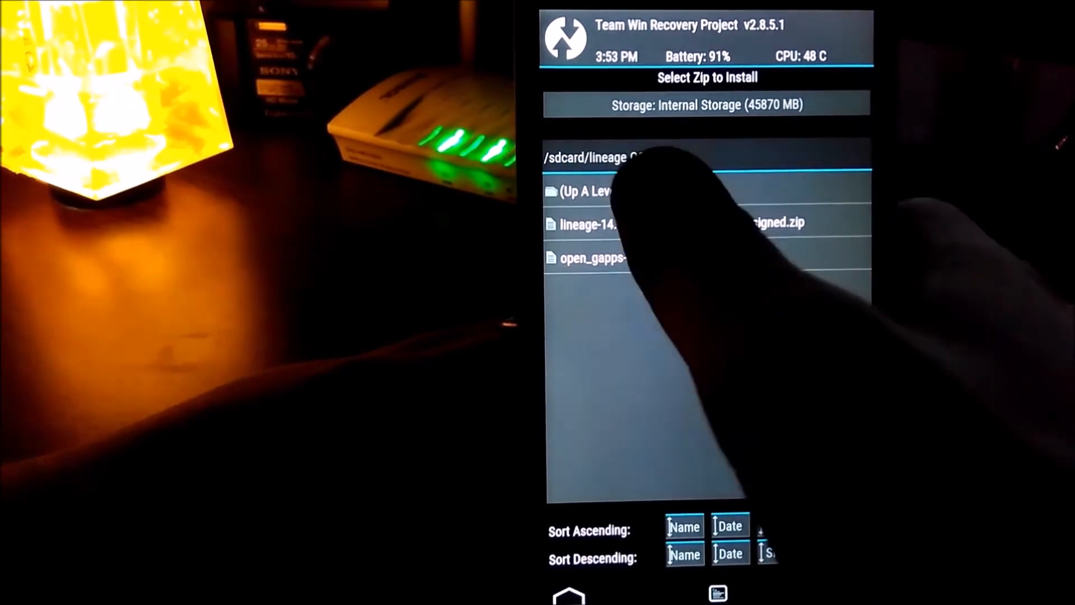
left_click(588, 191)
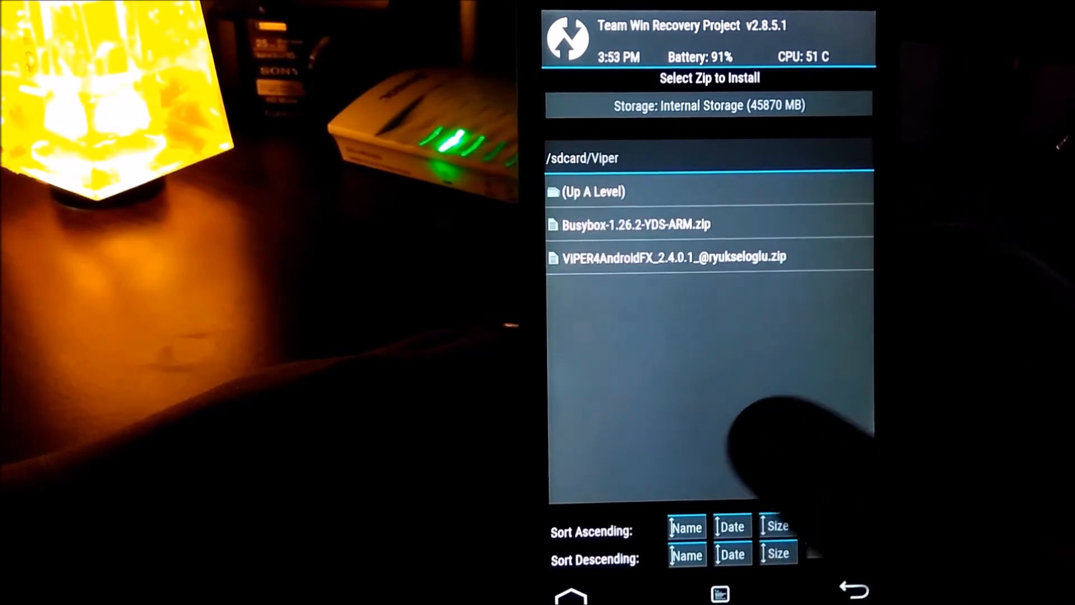
left_click(635, 224)
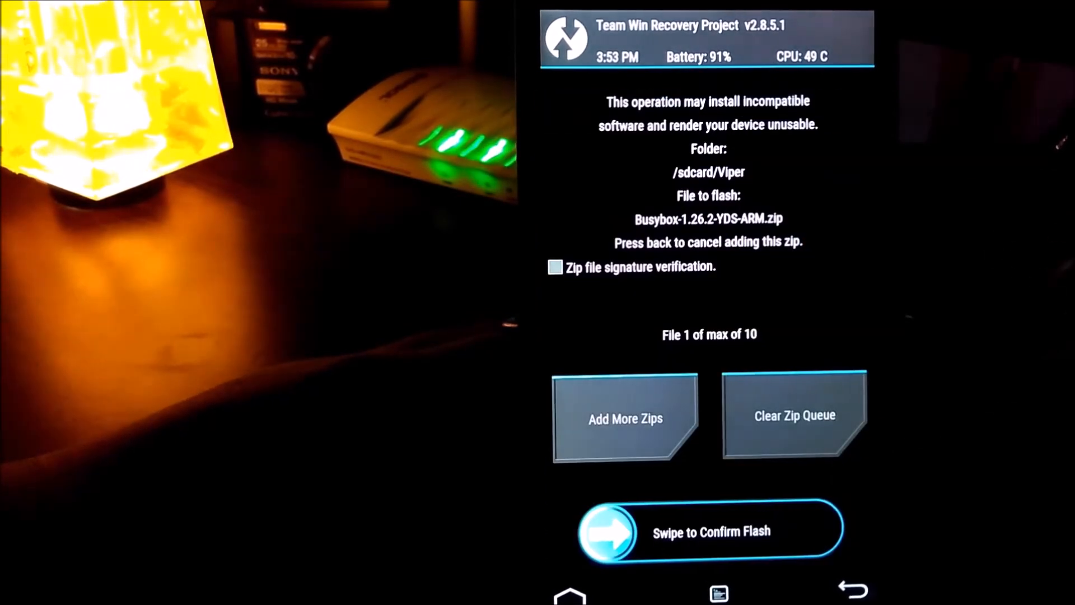
Flash the Busybox zip and return to TWRP's main screen.
left_click_drag(604, 532, 823, 532)
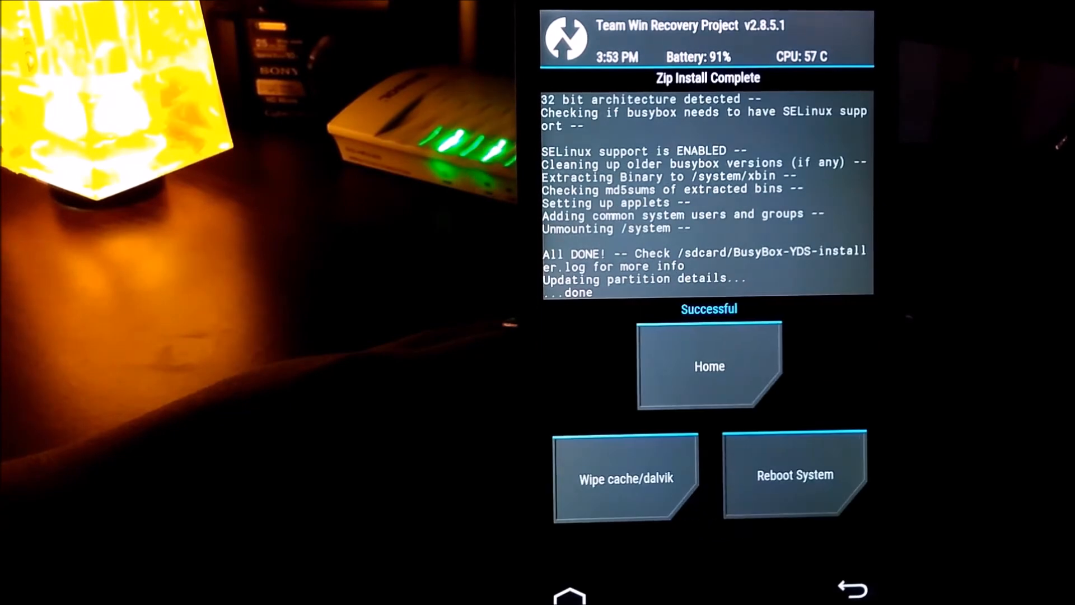
left_click(708, 365)
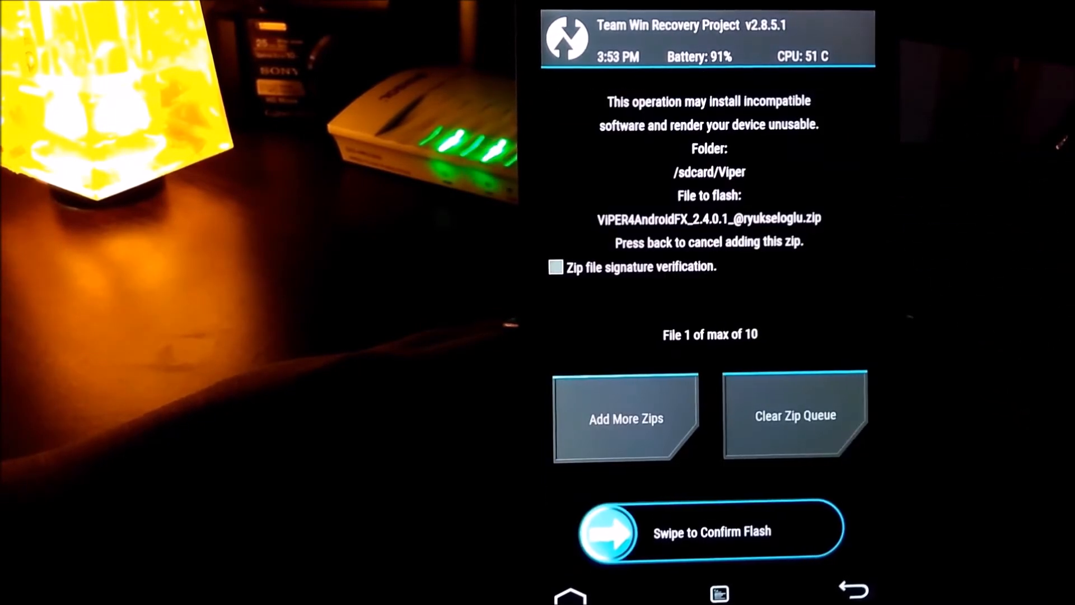
Confirm flashing the VIPER4AndroidFX 2.4.0.1 zip.
left_click_drag(607, 531, 822, 531)
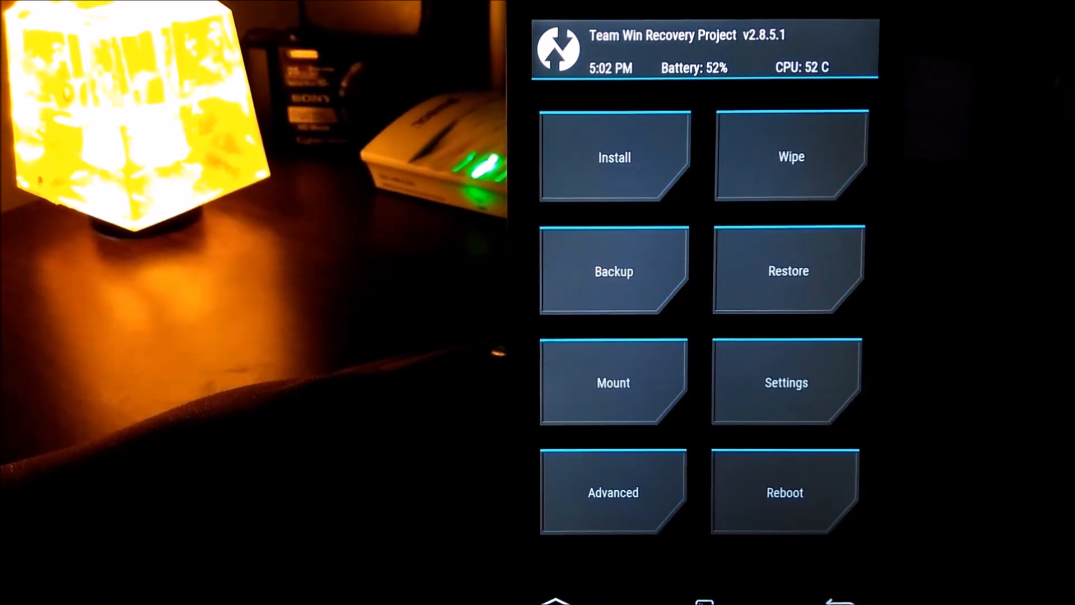
Reboot from TWRP into the normal Android system.
left_click(784, 492)
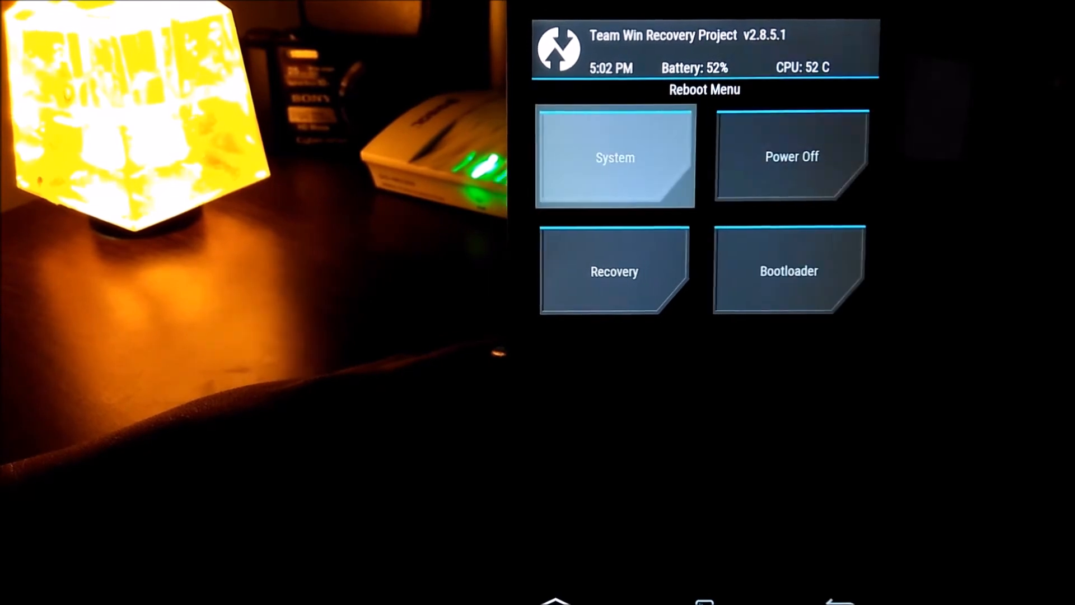
left_click(613, 156)
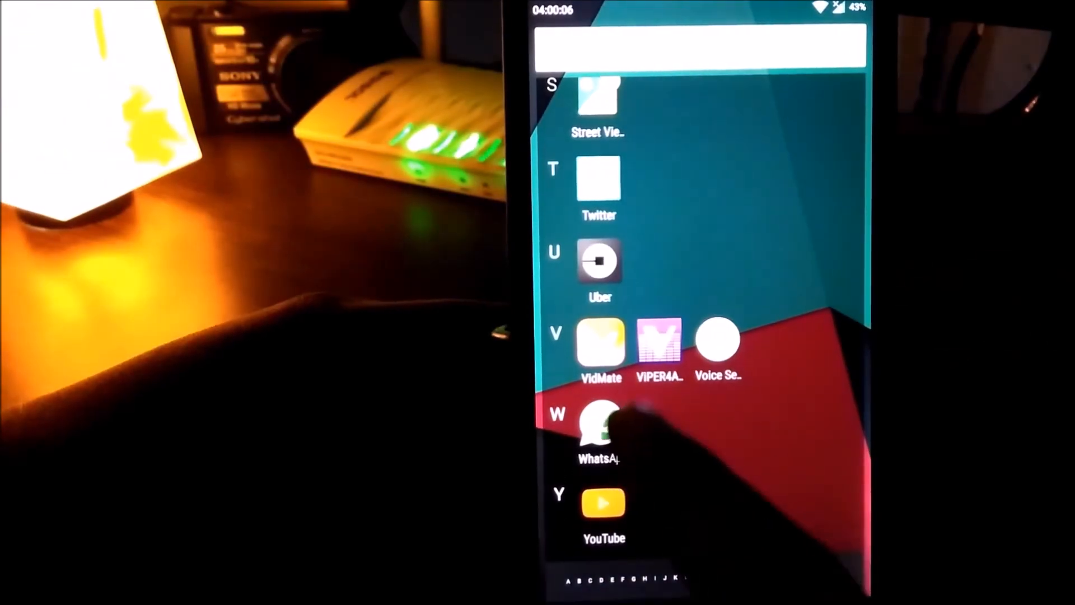
Launch ViPER4Android FX from the app drawer.
left_click(657, 341)
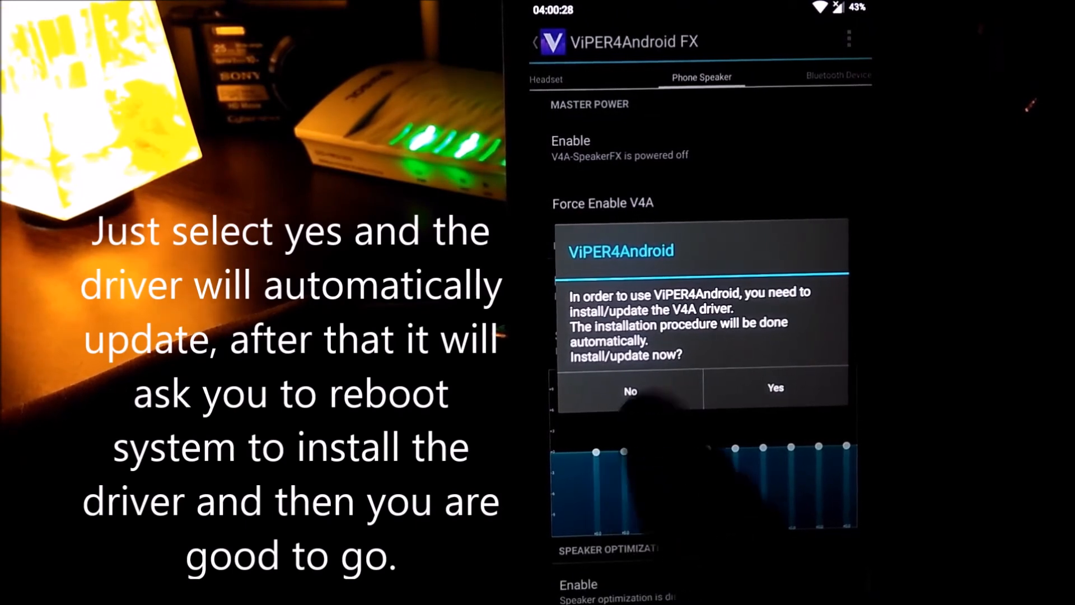
Accept the V4A driver install, browse USB/Dock and Bluetooth settings, and show the options list.
left_click(773, 387)
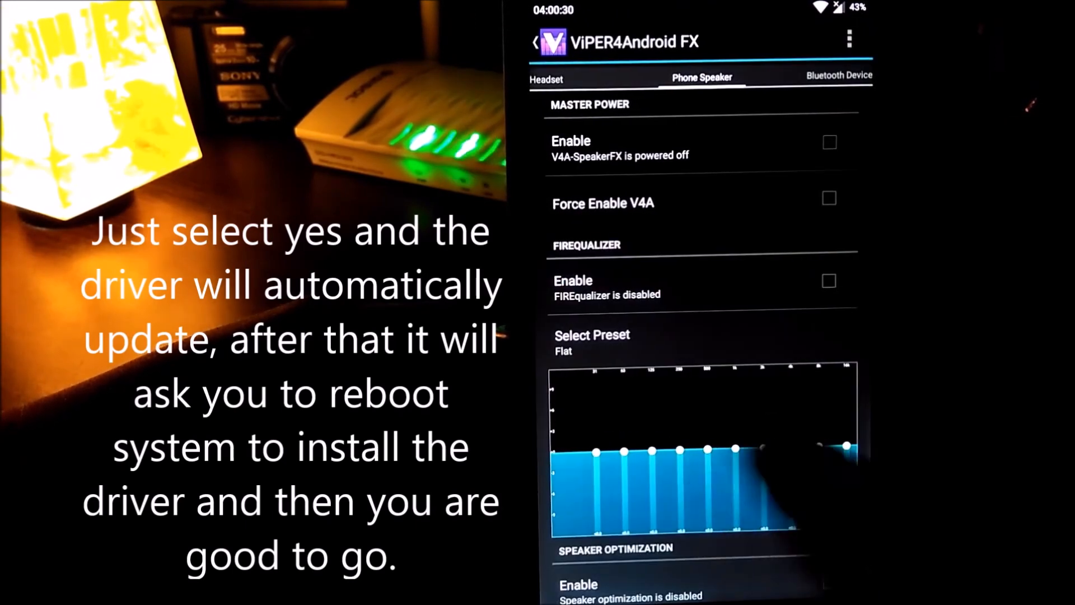
left_click(545, 75)
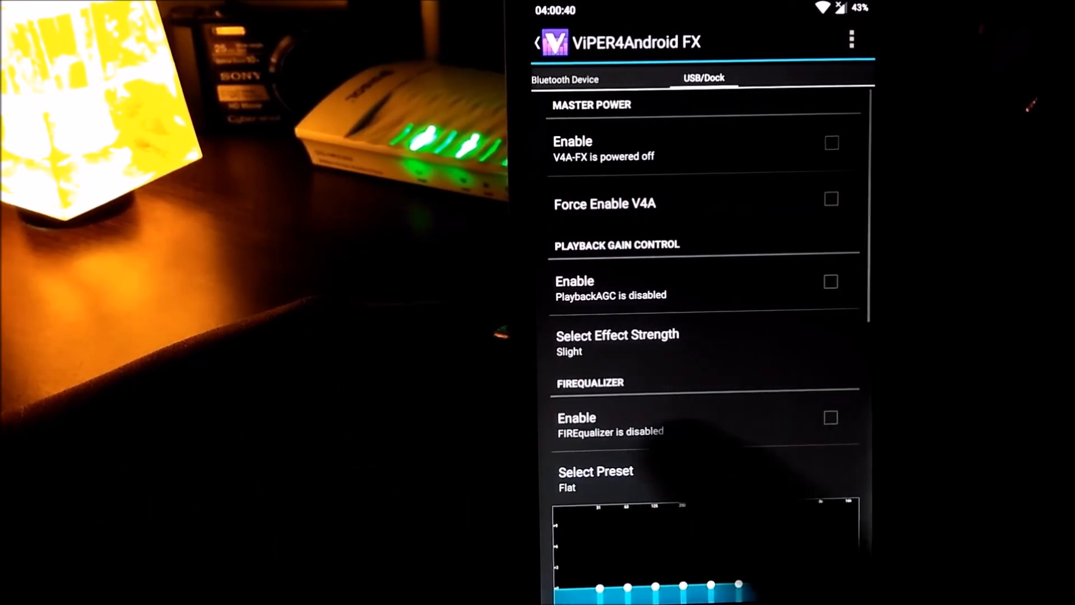
left_click(702, 77)
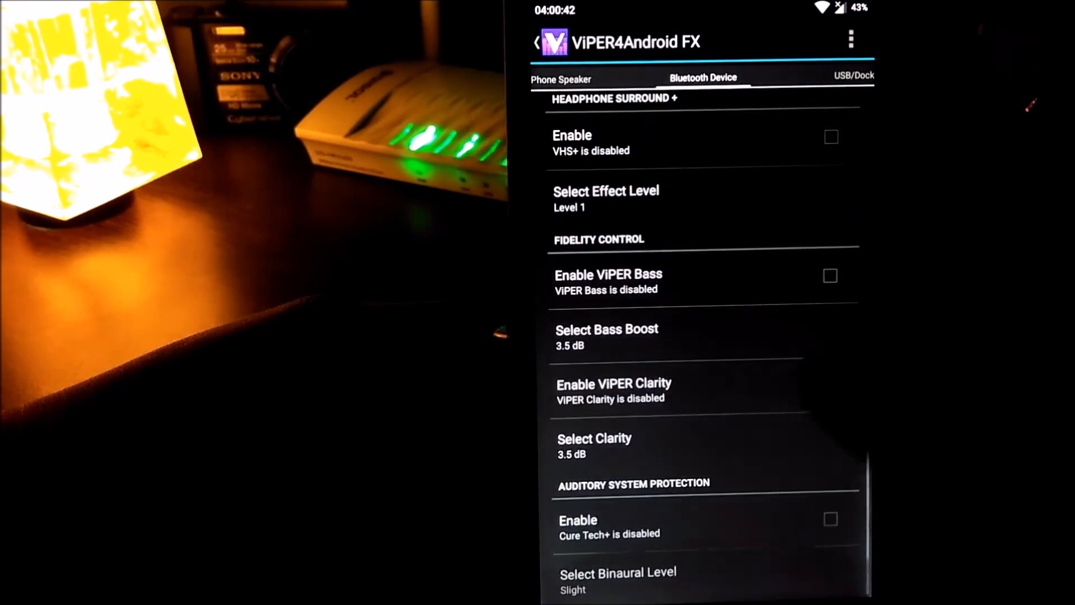
scroll("down", 3)
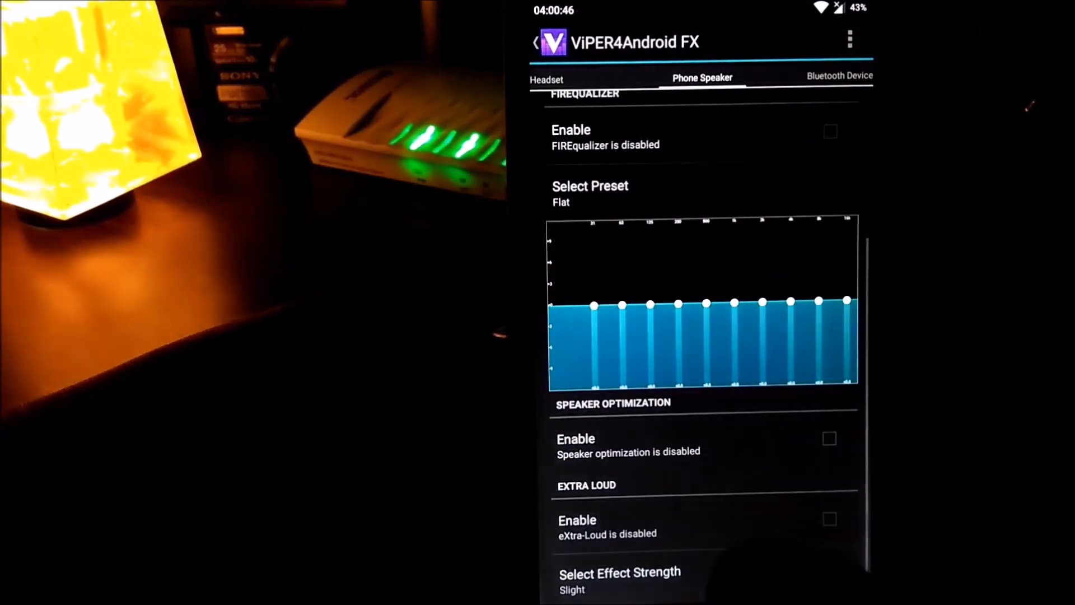
left_click(849, 41)
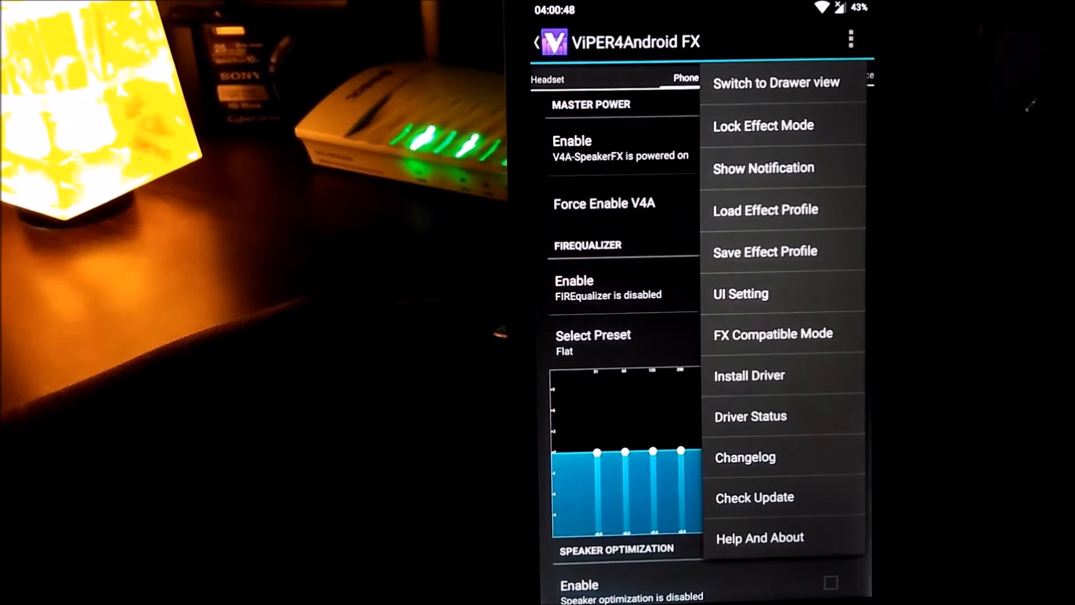